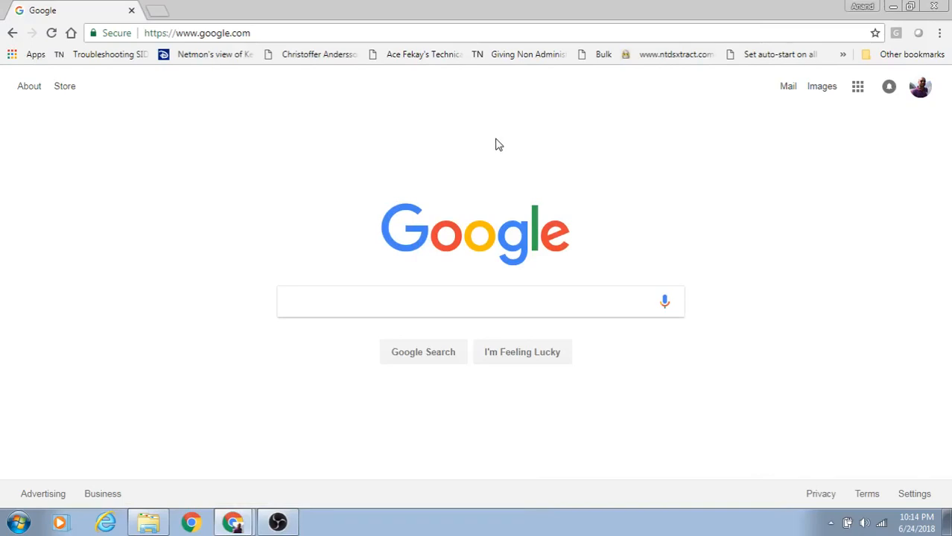
Step: Navigate Chrome to portal.azure.com to reach the Microsoft sign-in page
{"action": "type", "text": "portal.azure.com"}
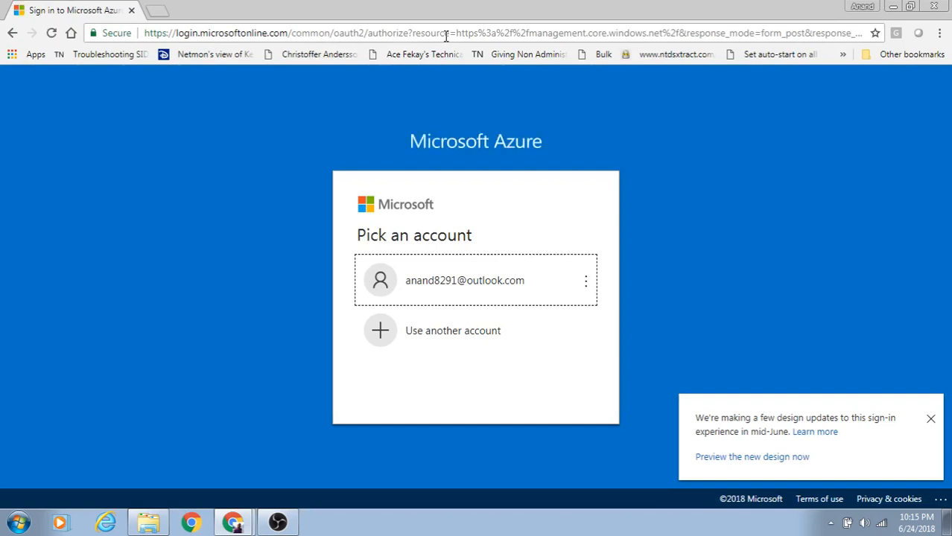
{"action": "mouse_move", "coordinate": [454, 290]}
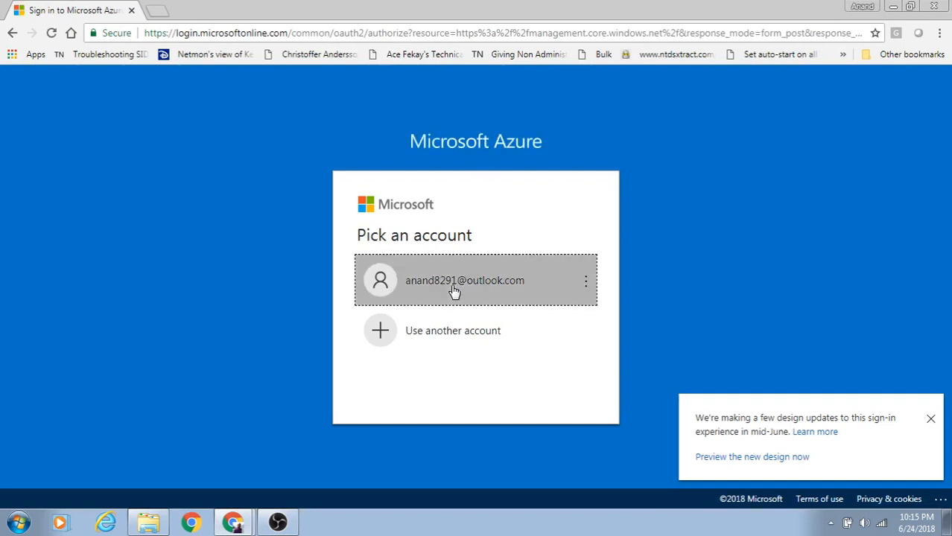
Step: Sign in with the listed Microsoft account and its password to reach the dashboard
{"action": "left_click", "coordinate": [464, 281]}
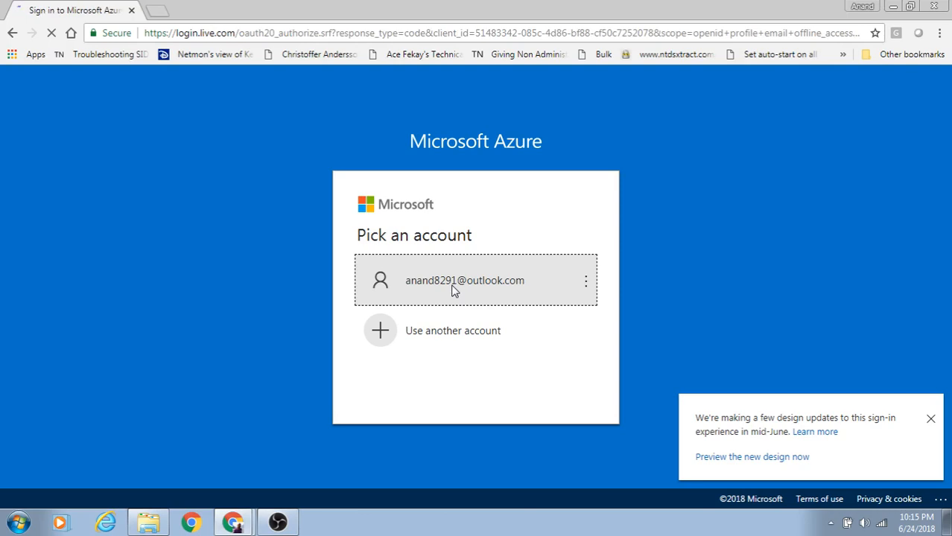
{"action": "left_click", "coordinate": [465, 280]}
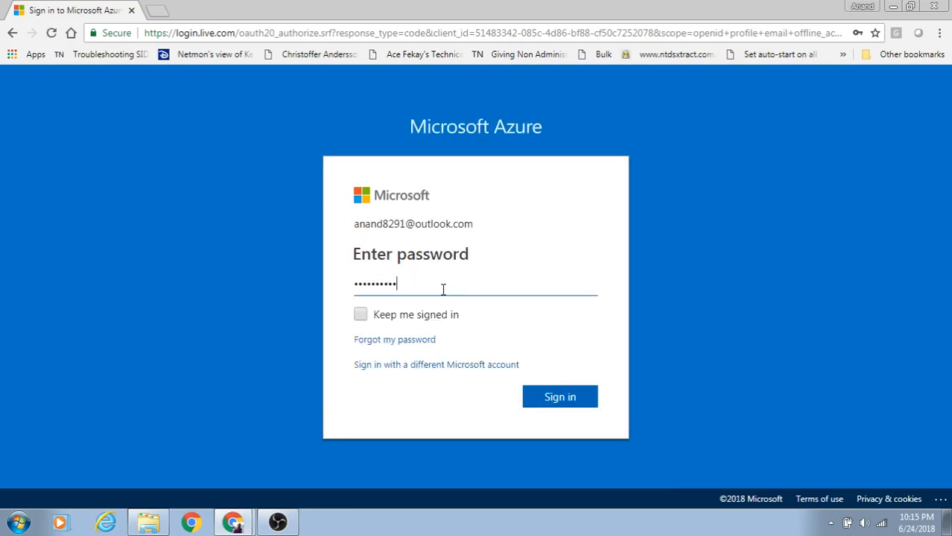
{"action": "key", "text": "Backspace"}
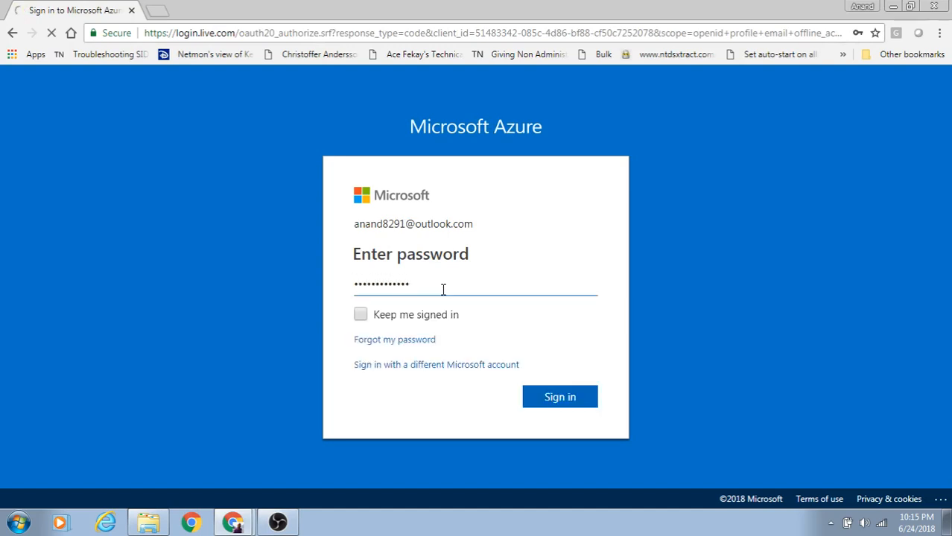
{"action": "left_click", "coordinate": [561, 396]}
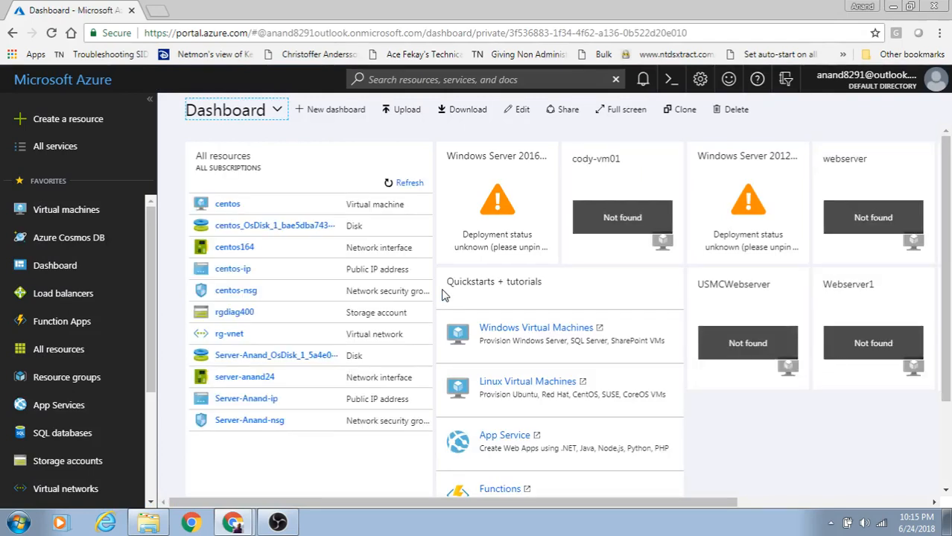
{"action": "mouse_move", "coordinate": [459, 276]}
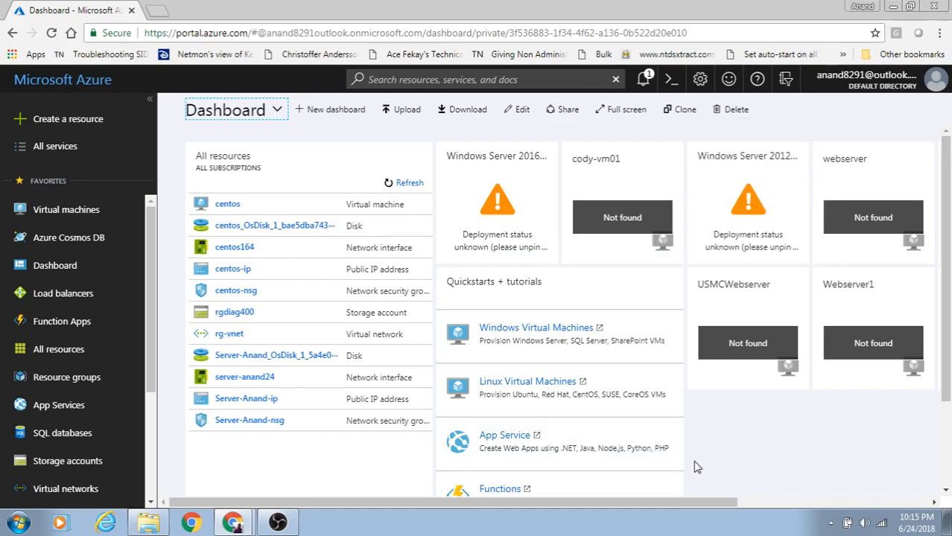
{"action": "mouse_move", "coordinate": [706, 418]}
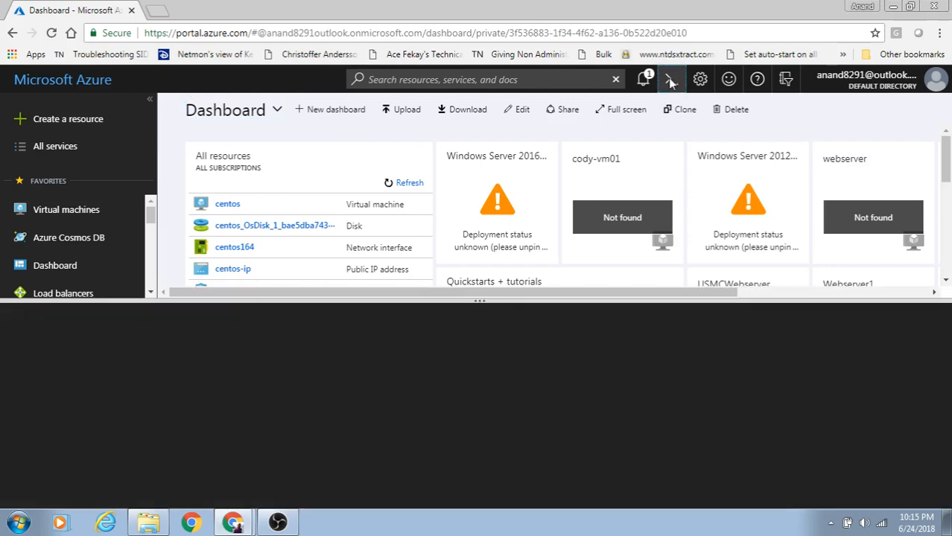
{"action": "mouse_move", "coordinate": [673, 330]}
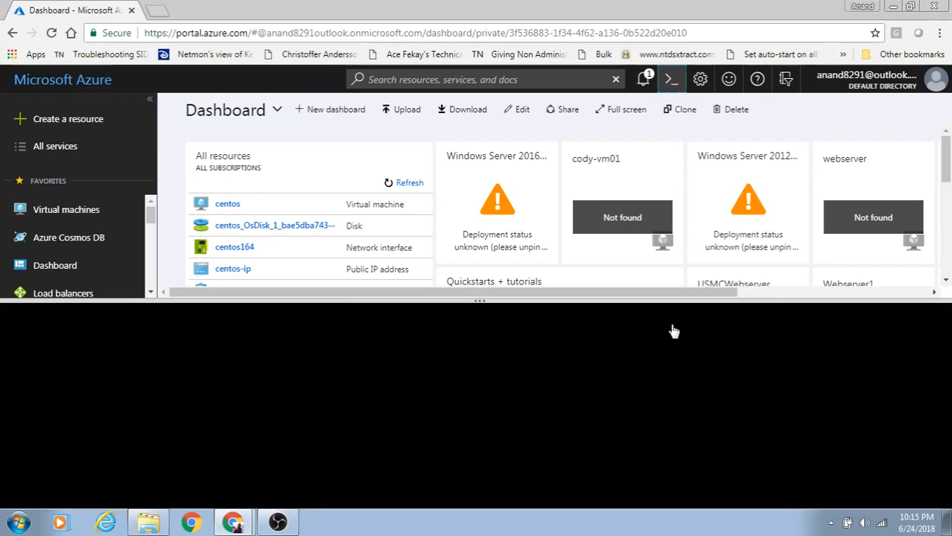
Step: Choose Bash (Linux) in the Welcome to Azure Cloud Shell dialog
{"action": "left_click", "coordinate": [671, 80]}
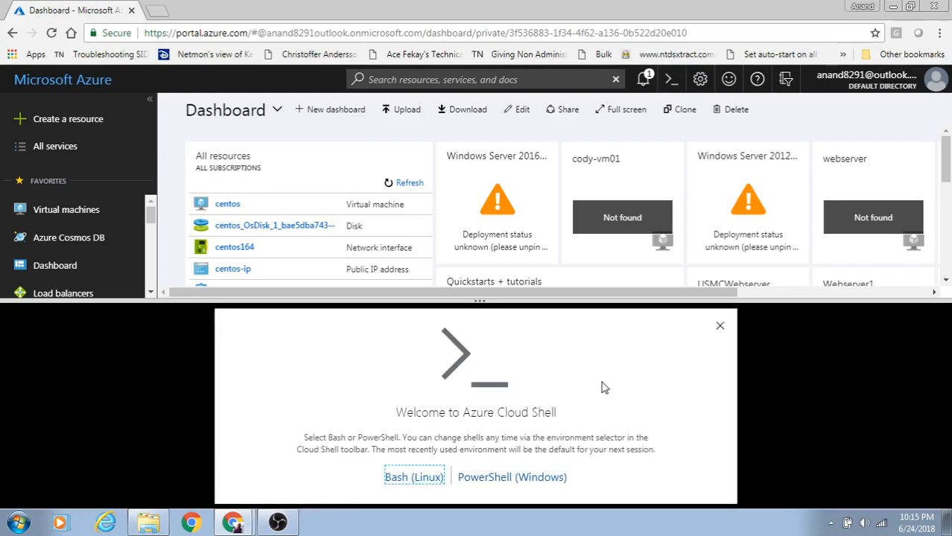
{"action": "mouse_move", "coordinate": [432, 445]}
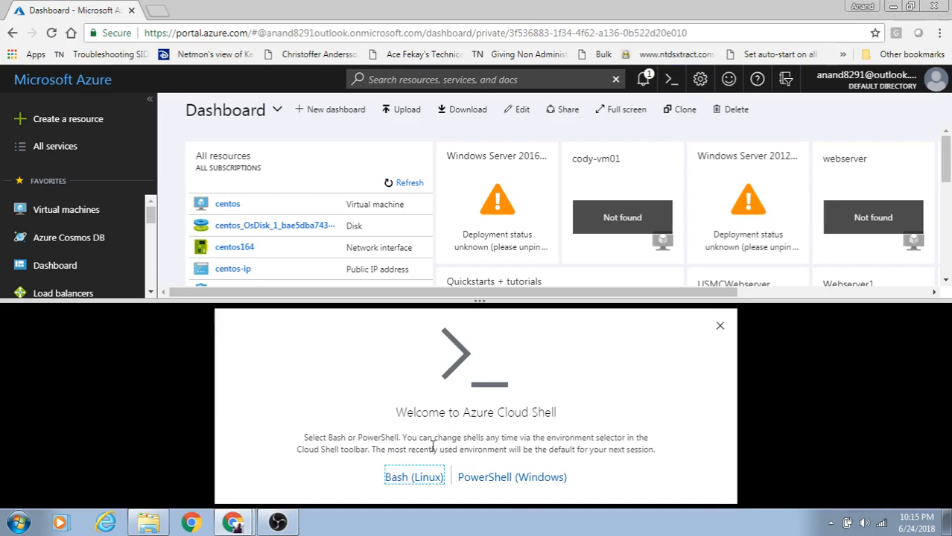
{"action": "mouse_move", "coordinate": [506, 471]}
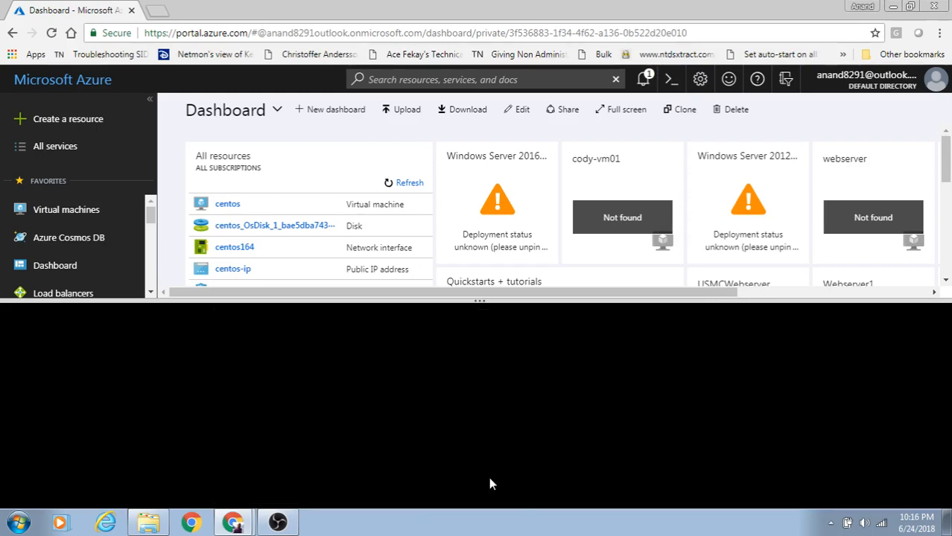
{"action": "left_click", "coordinate": [670, 79]}
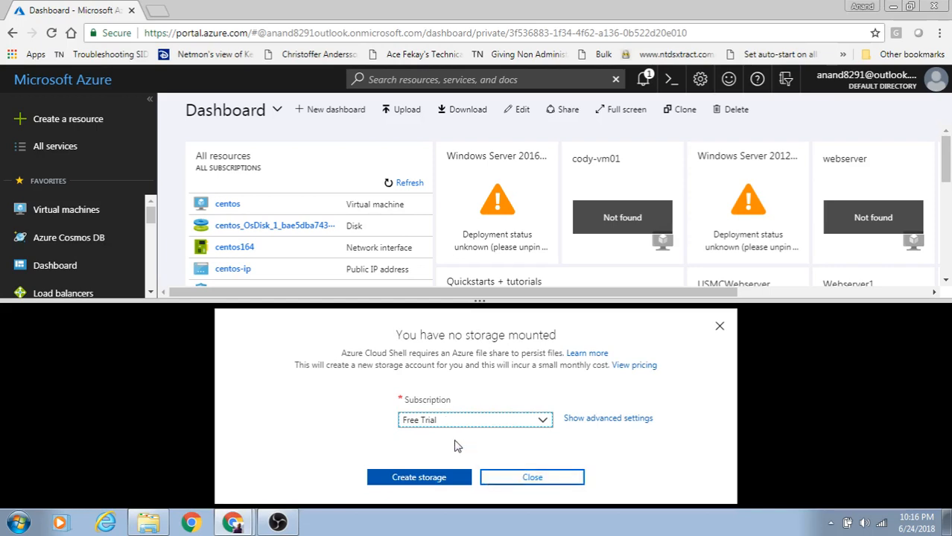
Step: Create Cloud Shell storage with Subscription left as Free Trial
{"action": "left_click", "coordinate": [418, 477]}
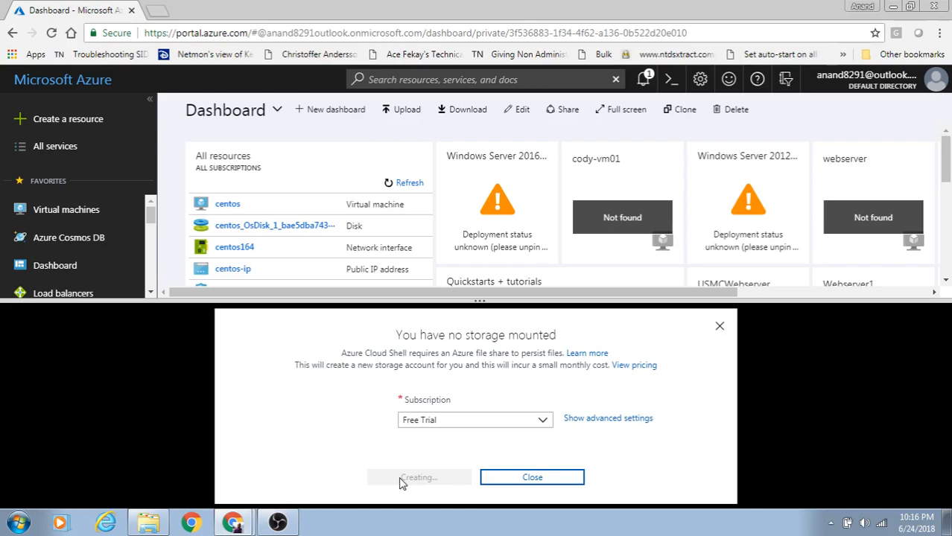
{"action": "mouse_move", "coordinate": [827, 429]}
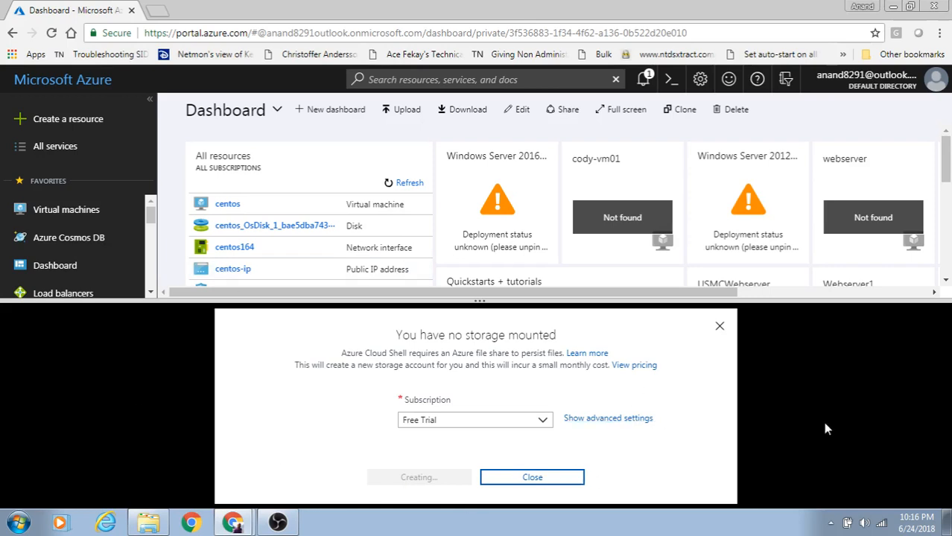